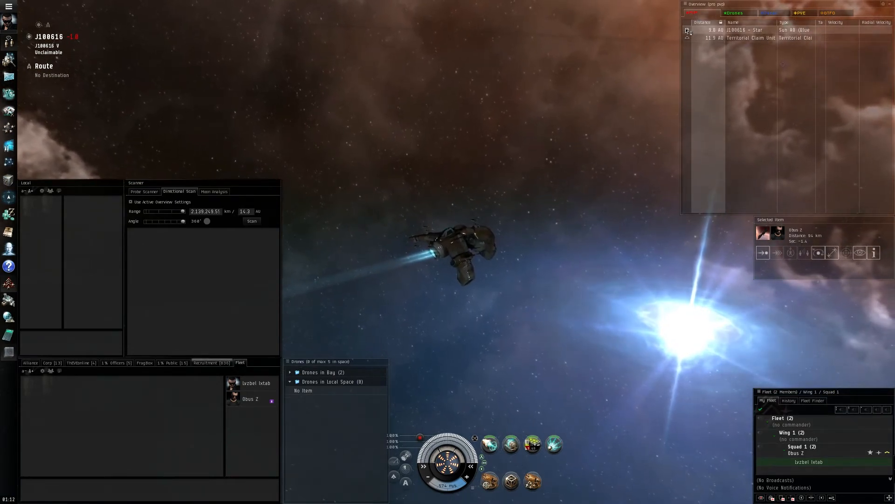
Step: Switch overview tabs to the General preset and approach fleetmate Obus Z's Stabber
left_click(698, 14)
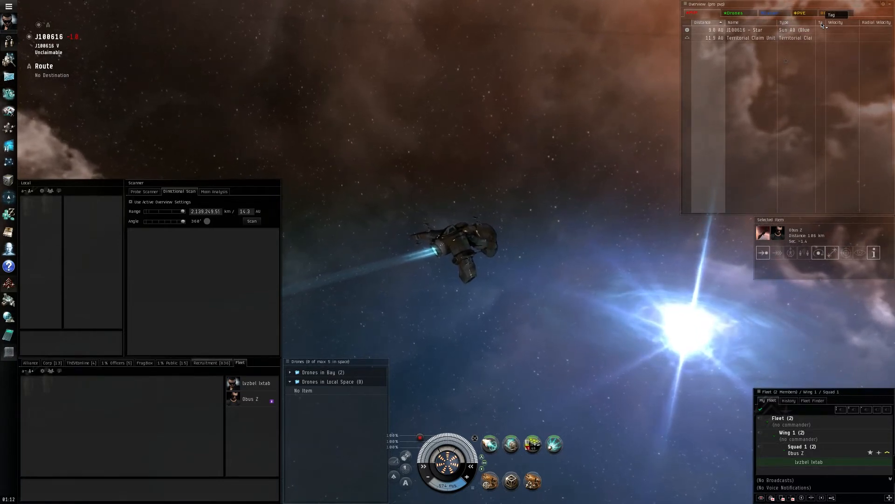
left_click(827, 12)
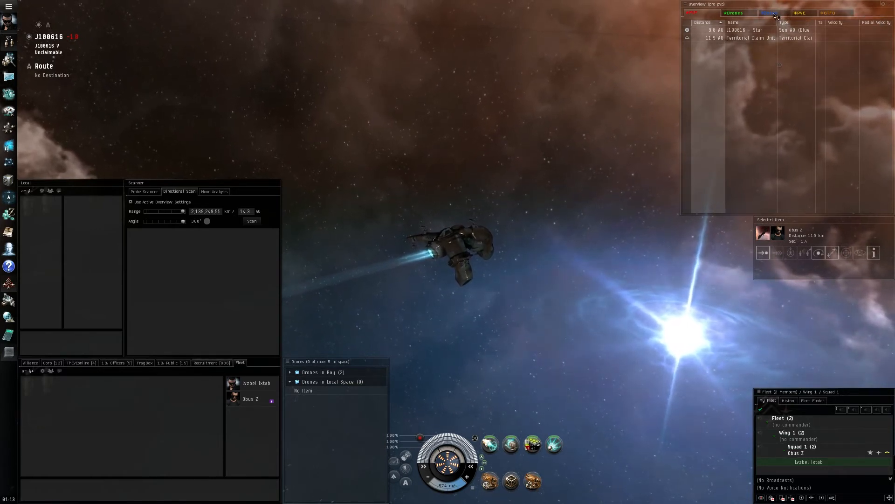
left_click(770, 12)
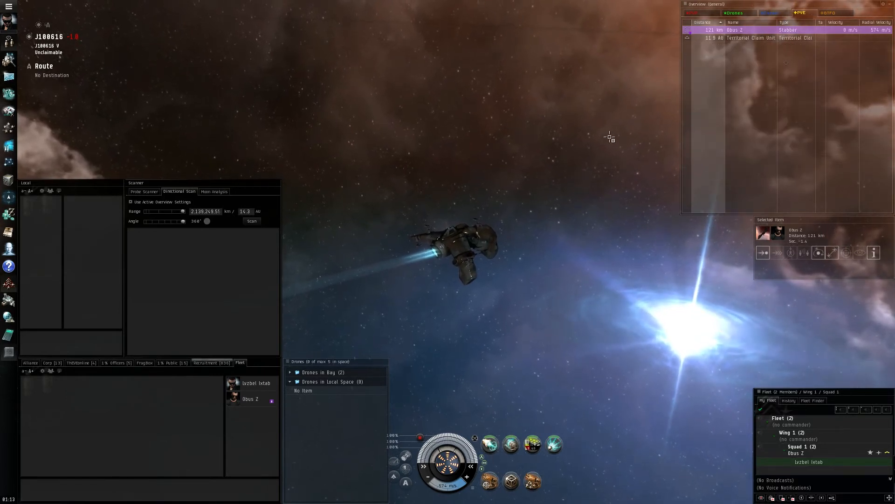
mouse_move(877, 33)
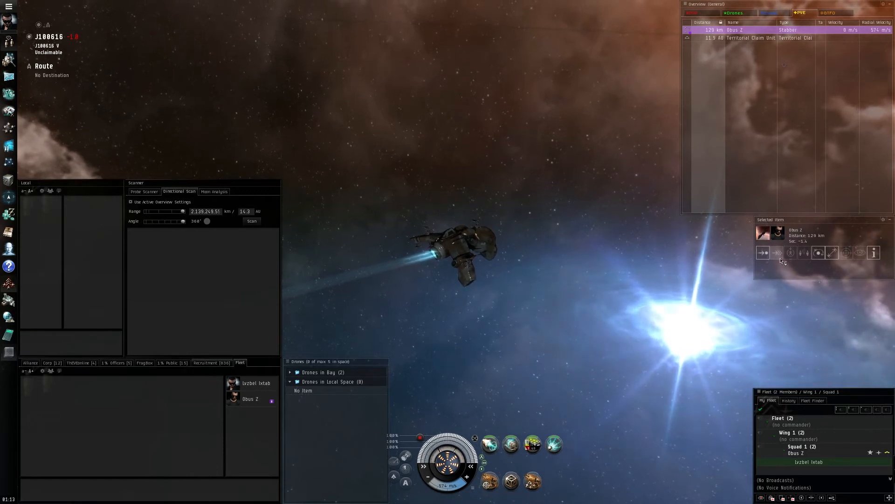
left_click(762, 253)
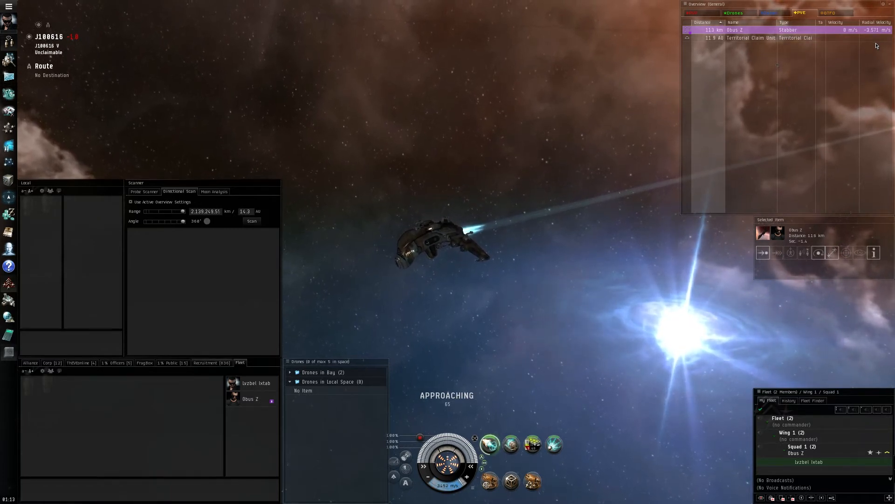
mouse_move(855, 143)
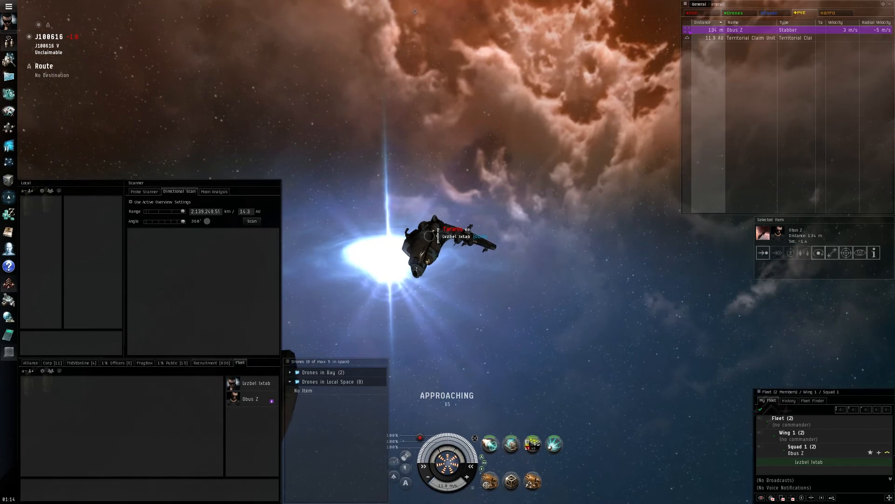
Step: From the overview menu, import overview settings and list the first file's presets
right_click(713, 5)
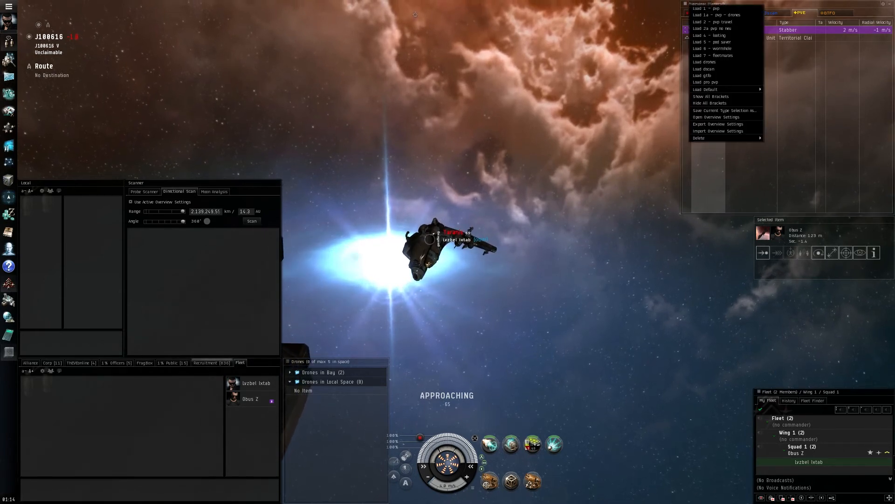
mouse_move(719, 124)
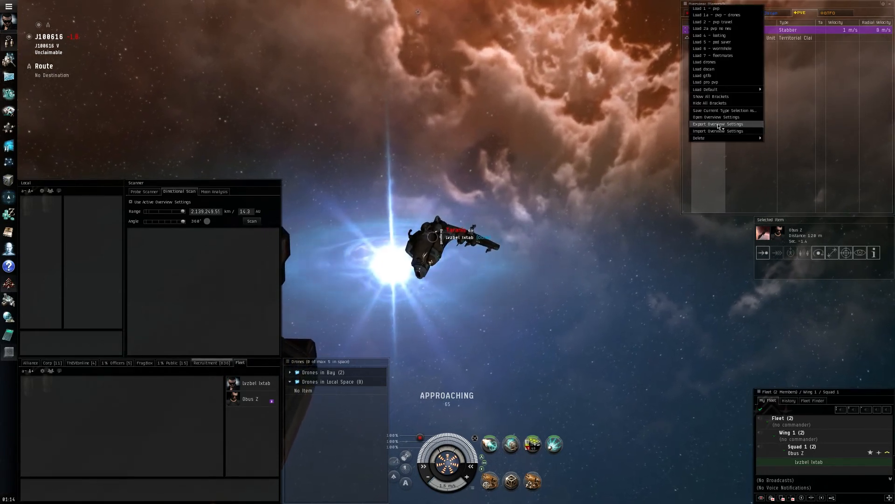
left_click(718, 130)
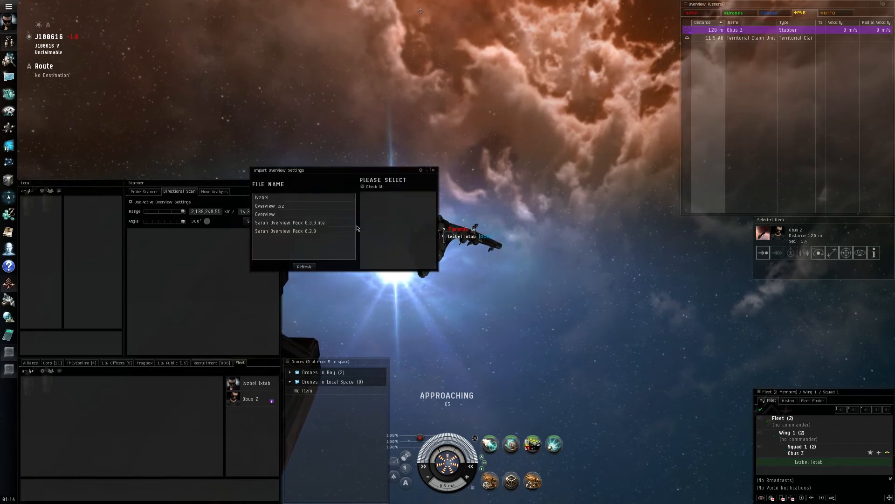
left_click(261, 197)
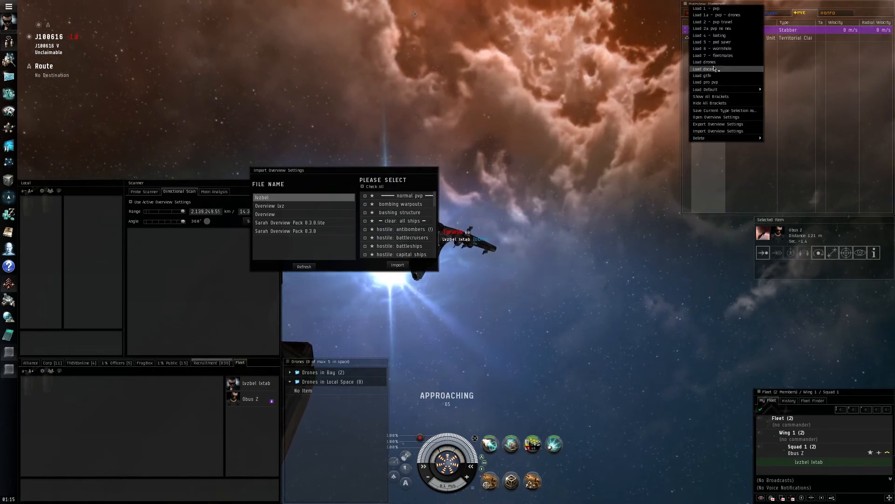
mouse_move(705, 62)
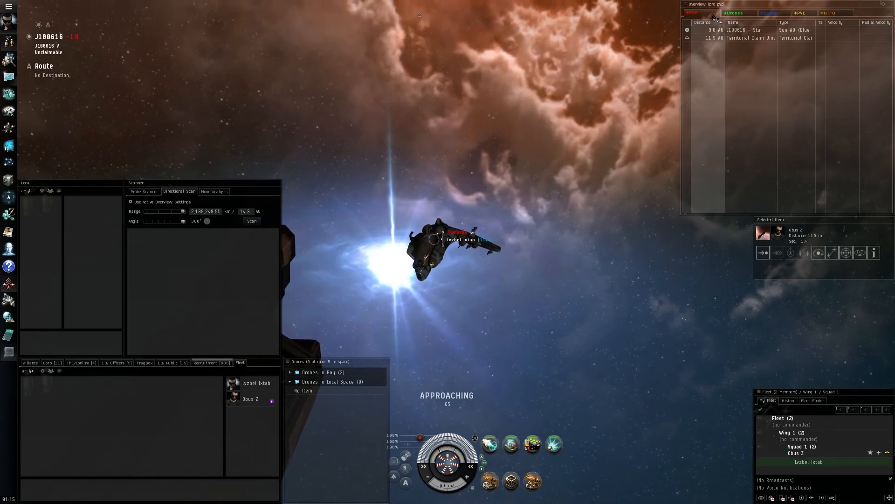
Step: Cycle the Drones, PvE and General tabs, then load a default preset listing planets and customs offices
left_click(734, 12)
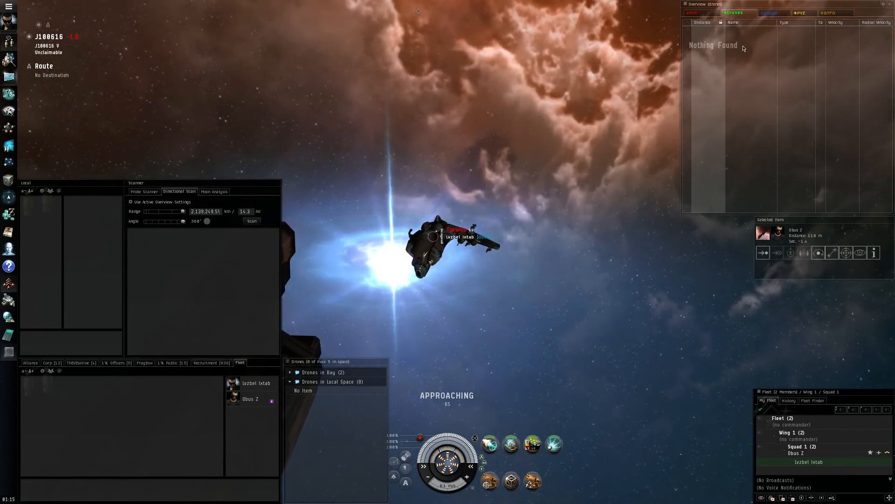
left_click(769, 12)
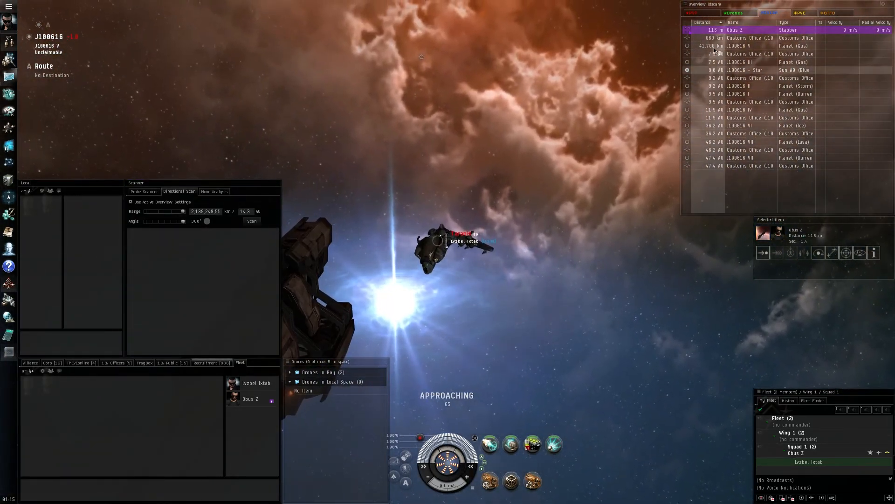
left_click(734, 13)
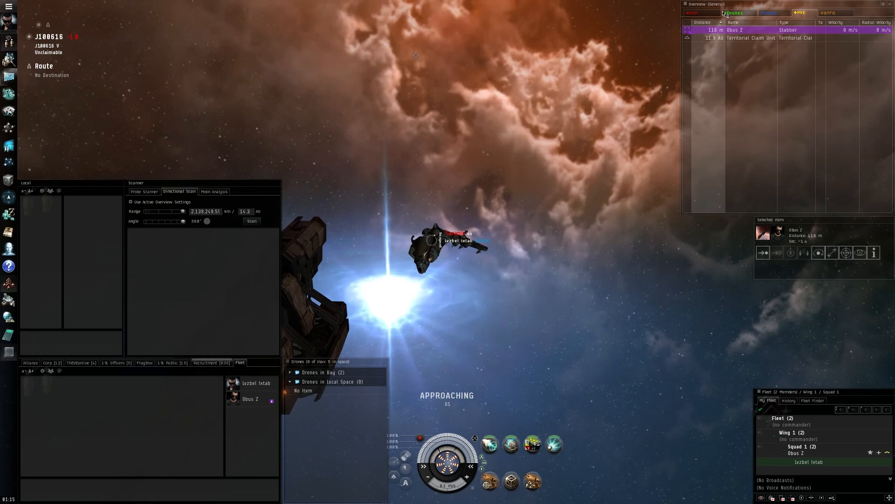
left_click(685, 4)
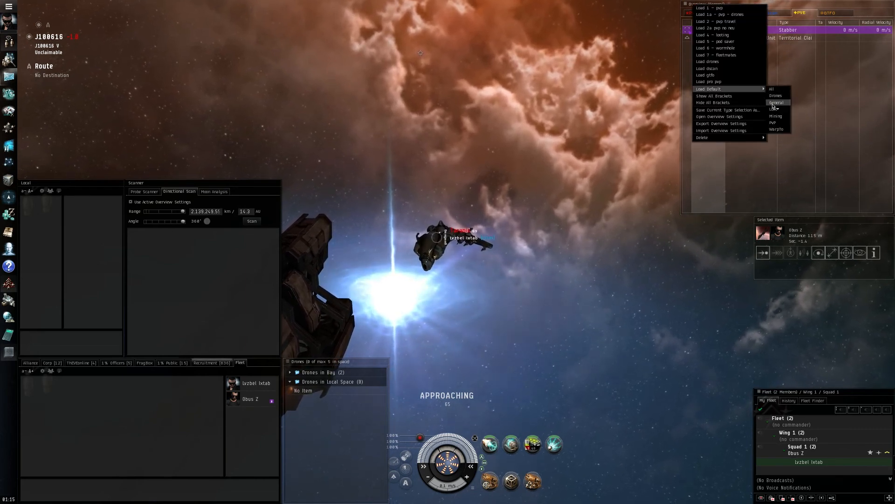
left_click(777, 102)
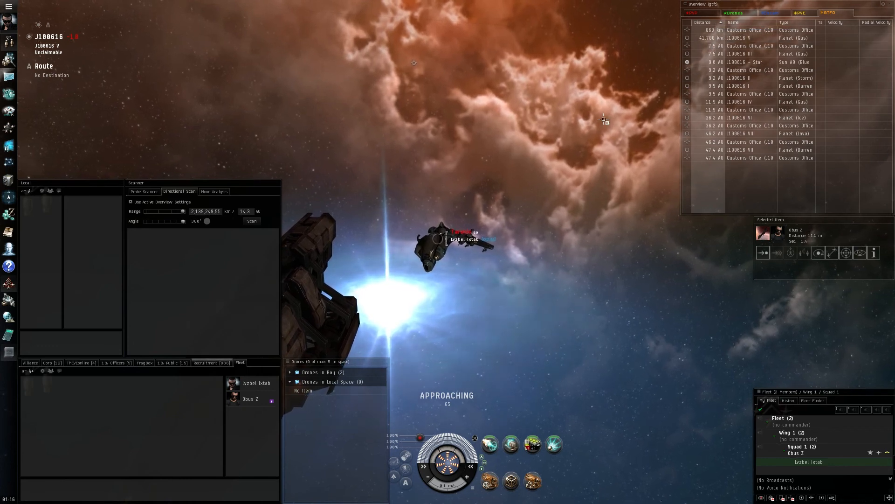
mouse_move(685, 99)
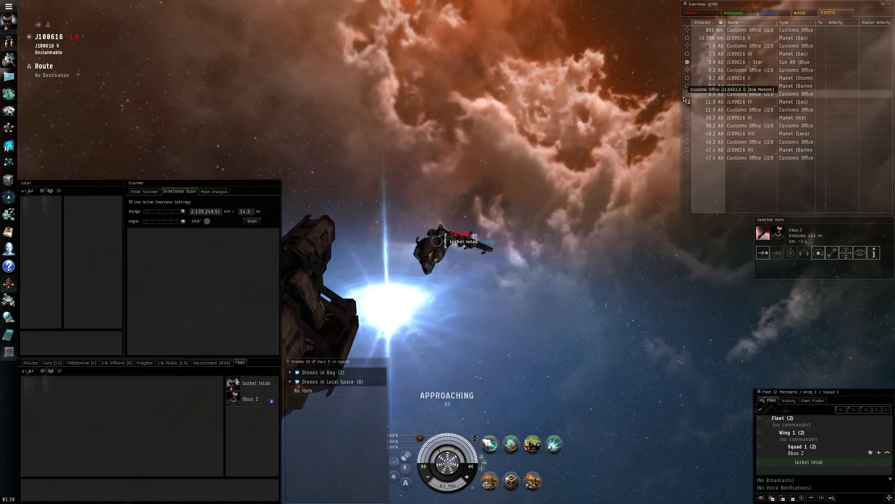
Step: Align toward the J100616 I customs office and select the fleet member's ship in space
left_click(742, 102)
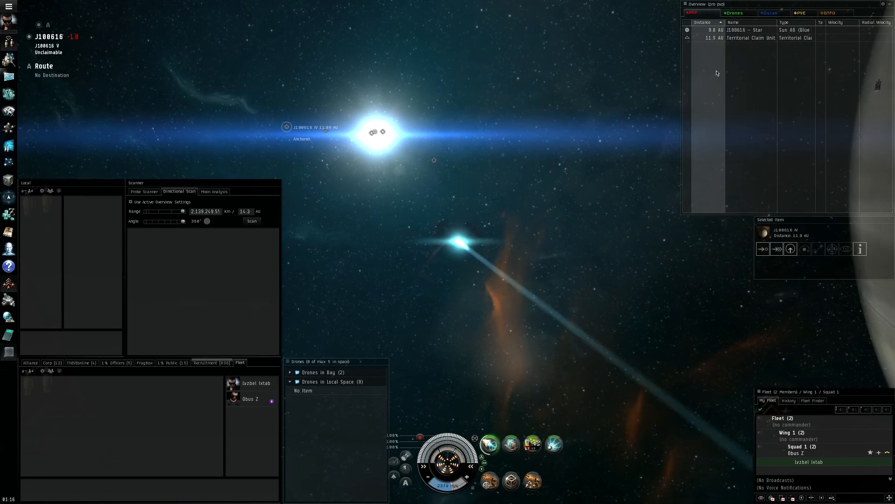
left_click(827, 12)
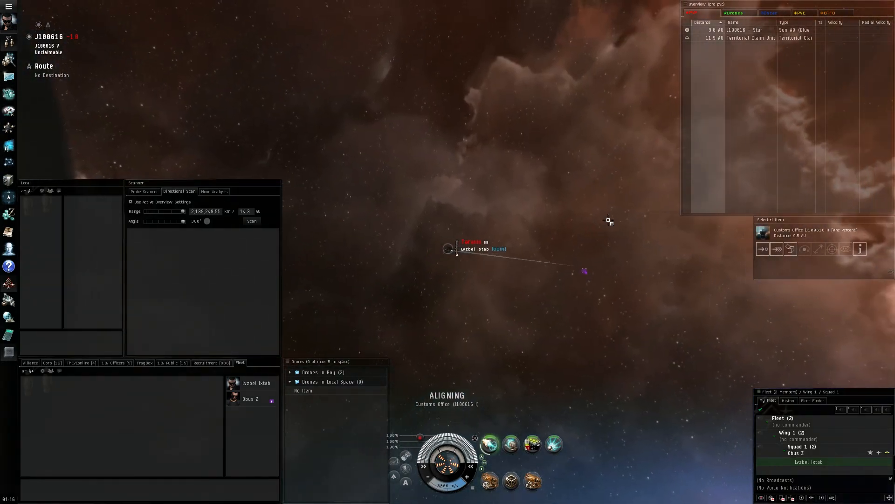
left_click(584, 270)
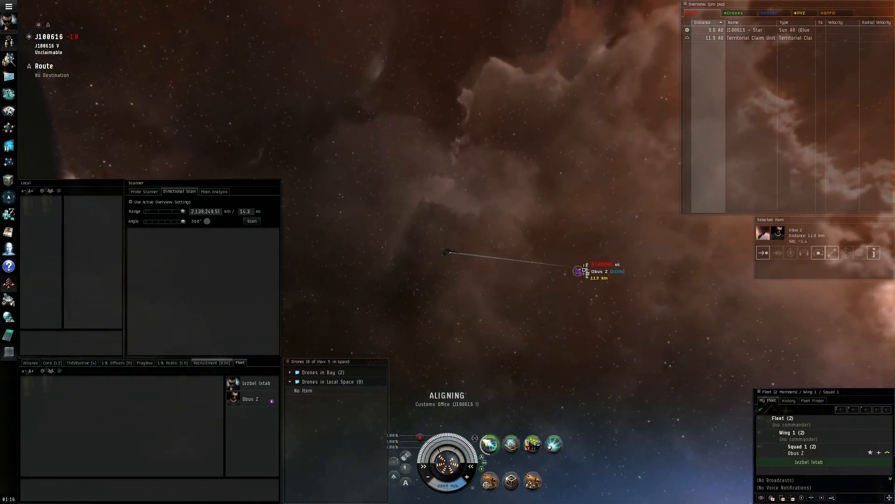